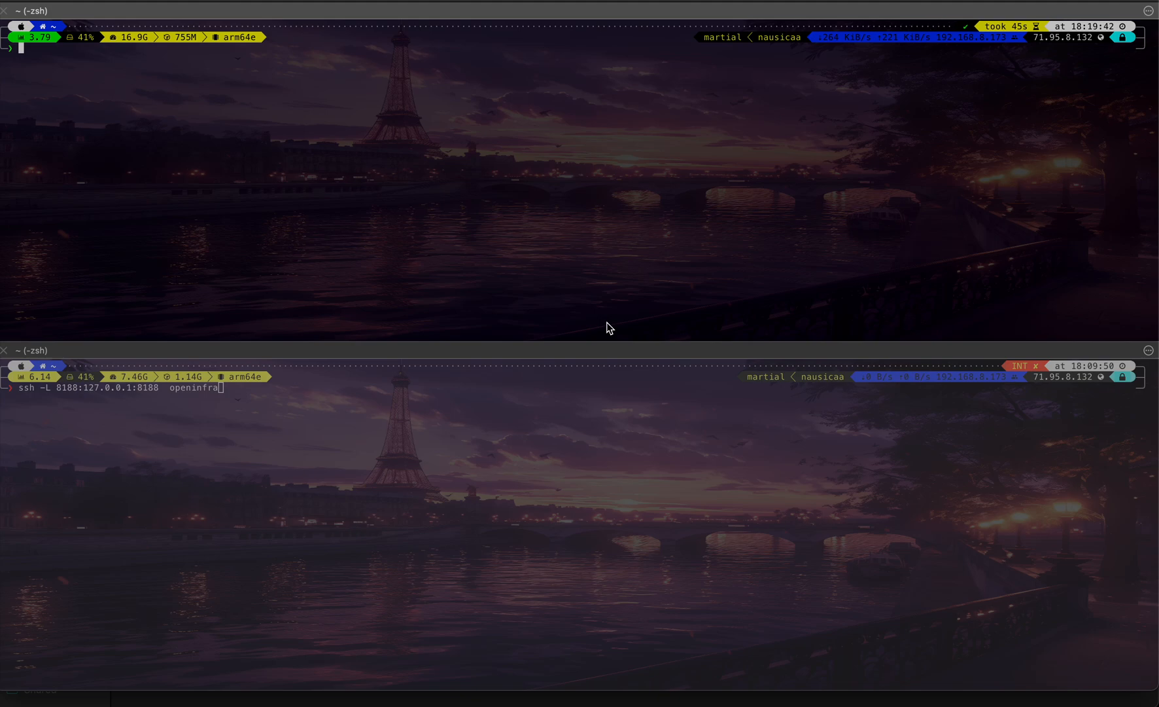
mouse_move(465, 230)
text(ssh openinfra)
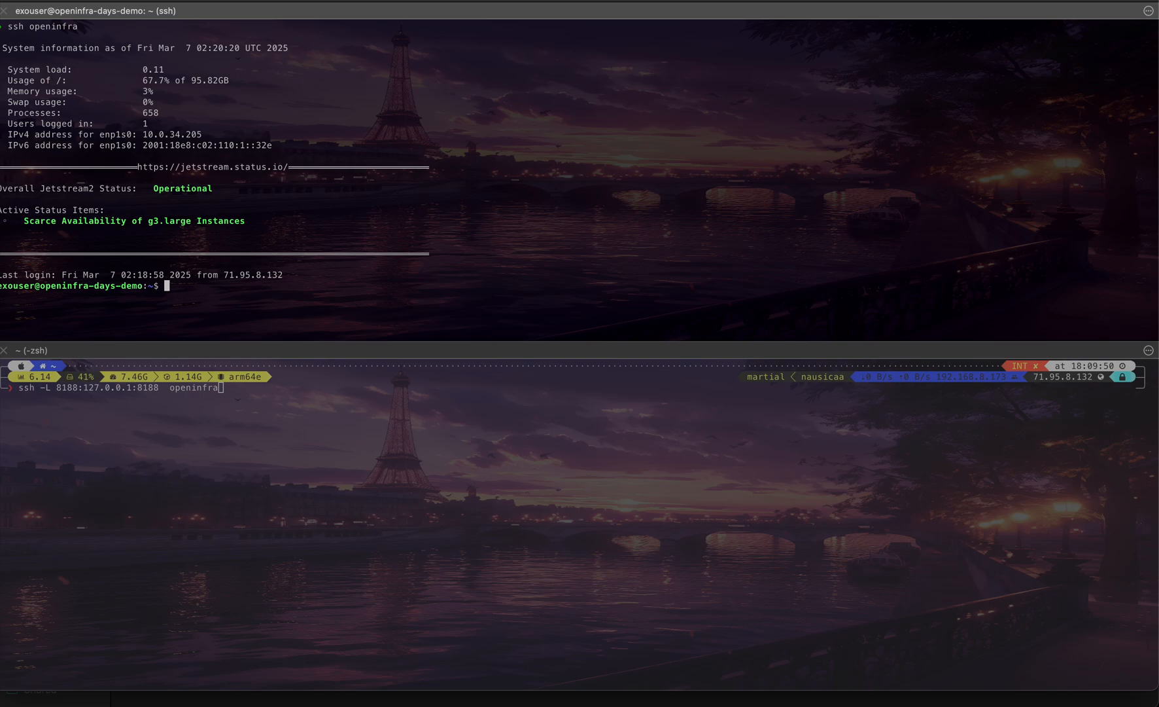
Step: Run nvidia-smi on the openinfra VM, correcting the typo, to confirm the A100 GPU
text(nvida)
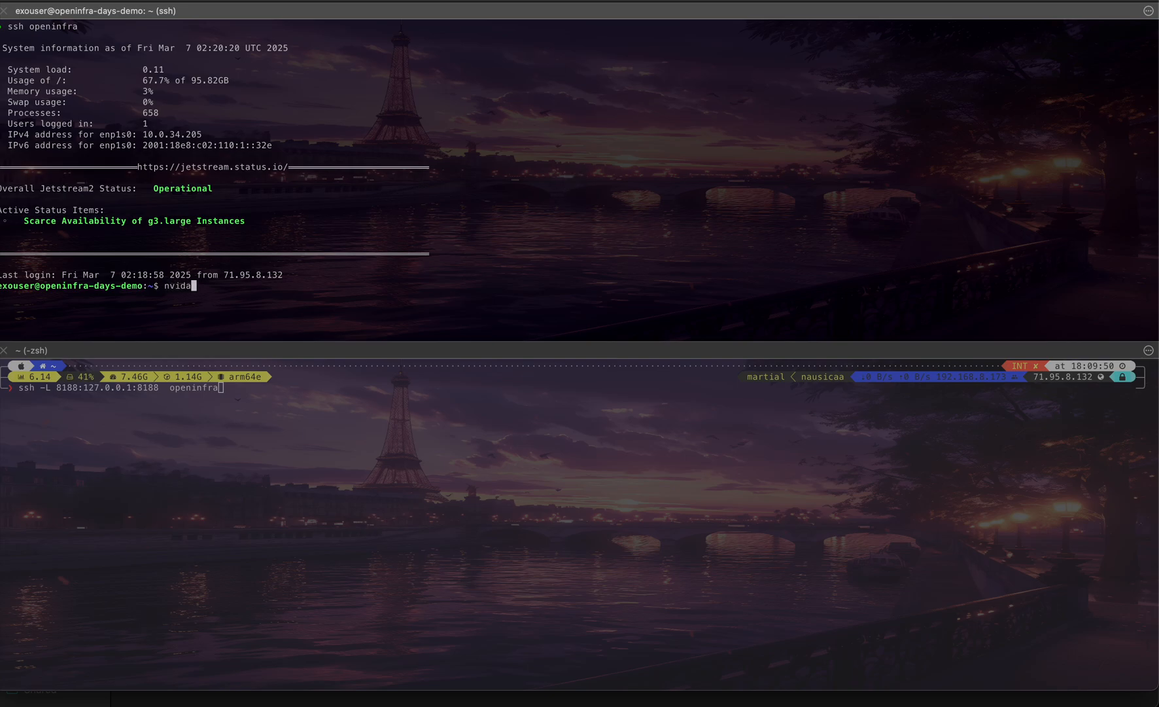
text(-smi)
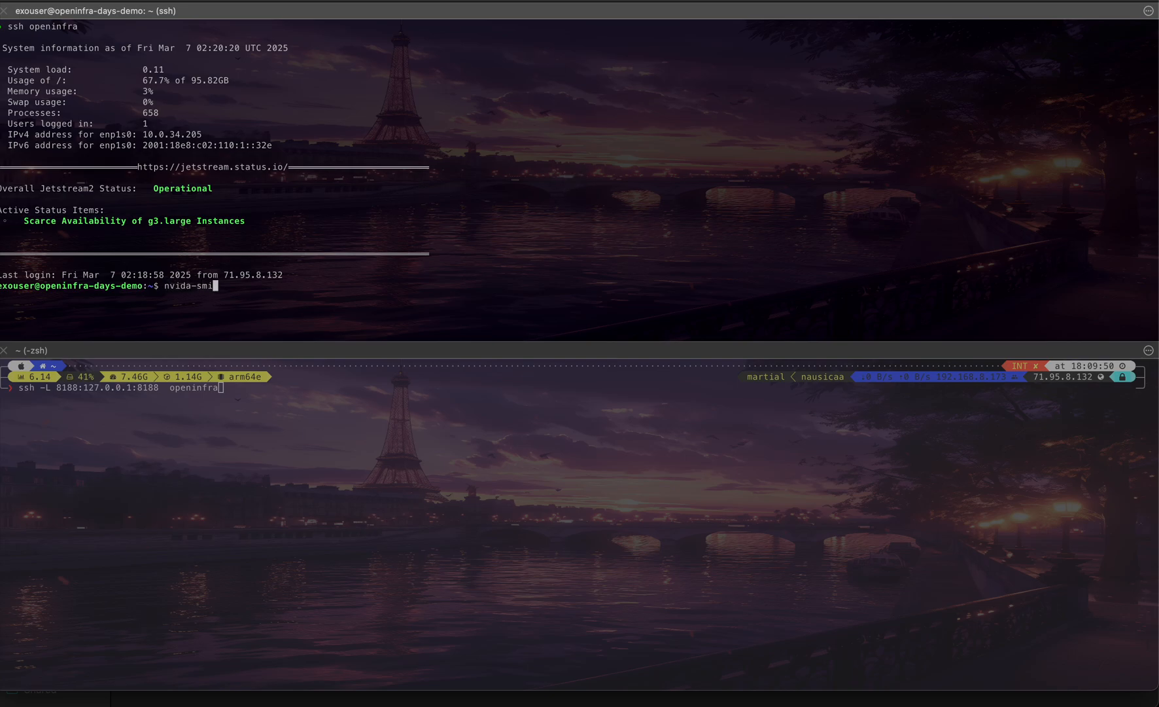
key(Backspace)
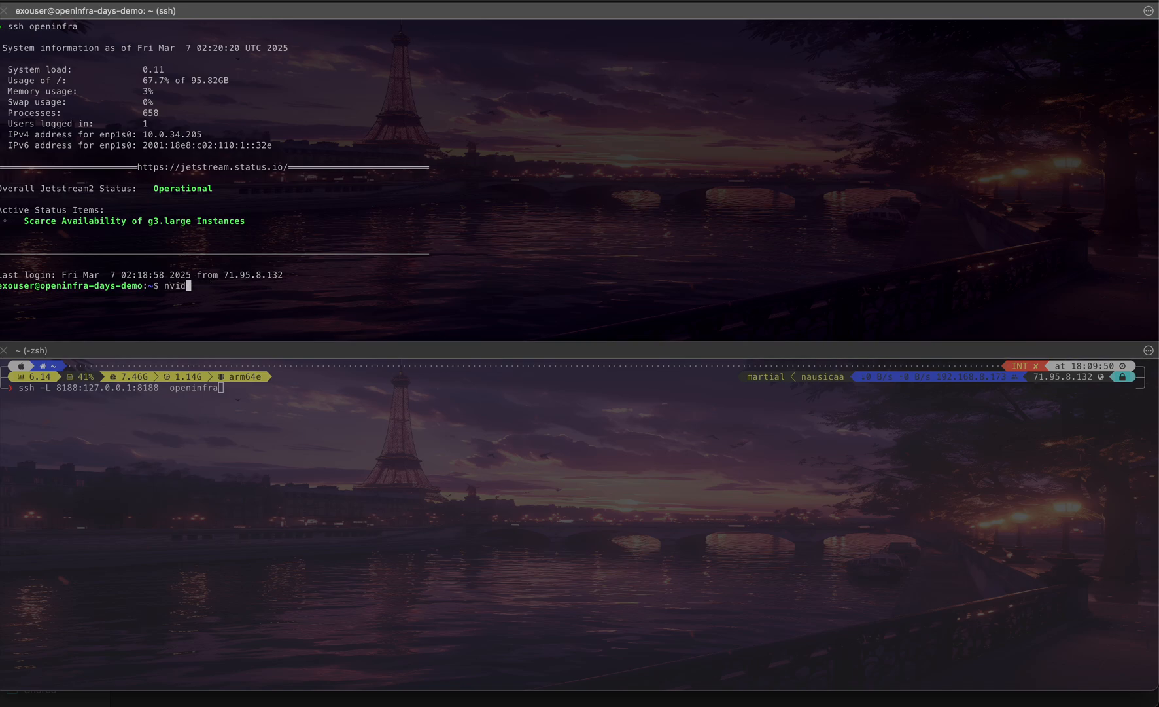
text(ia-smi)
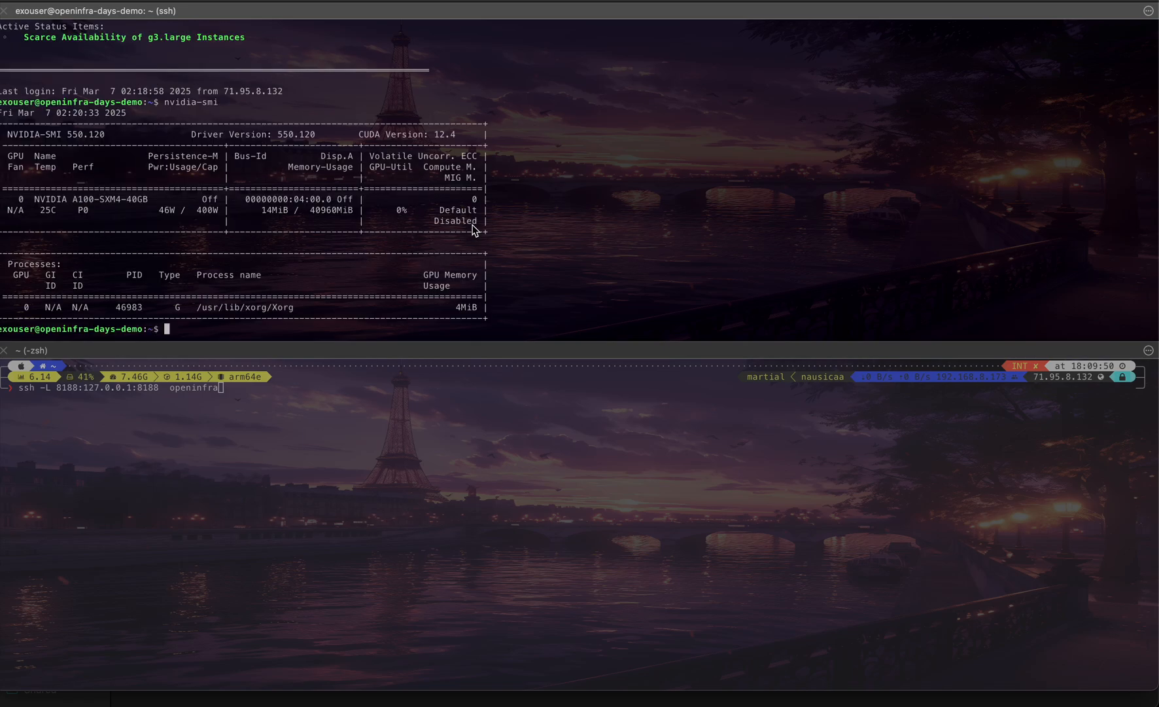
text(t)
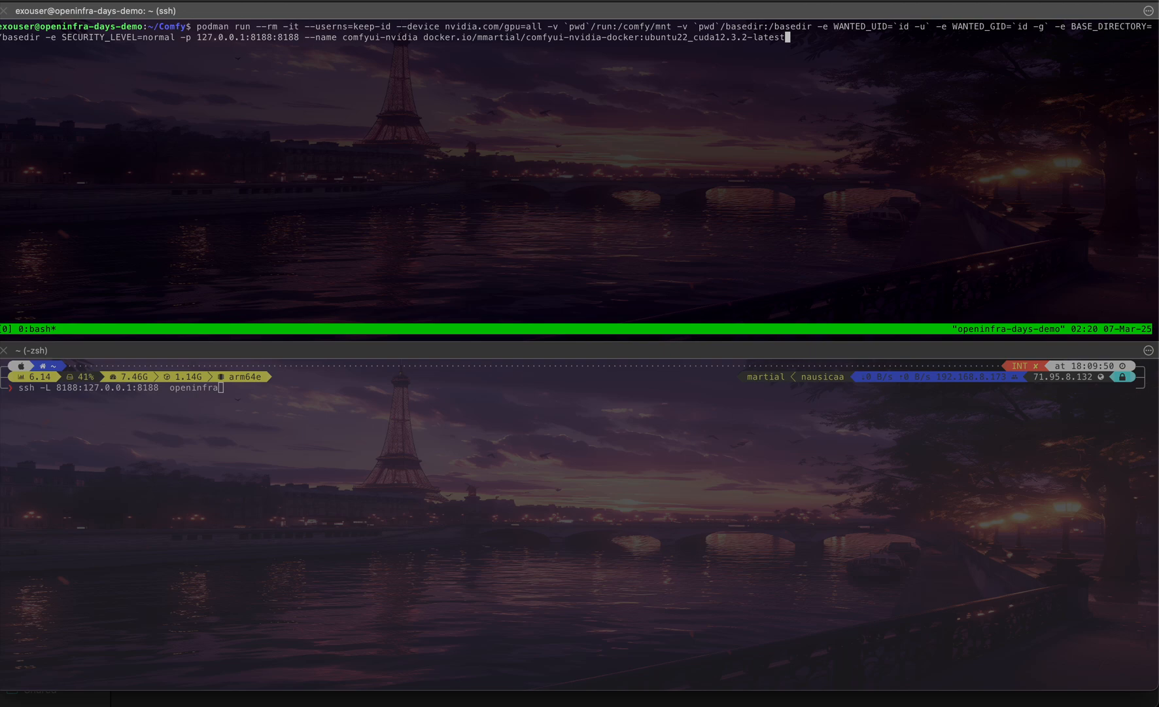
Step: Stage the comfyui-nvidia-docker podman run command at the ~/Comfy prompt inside tmux
double_click(258, 37)
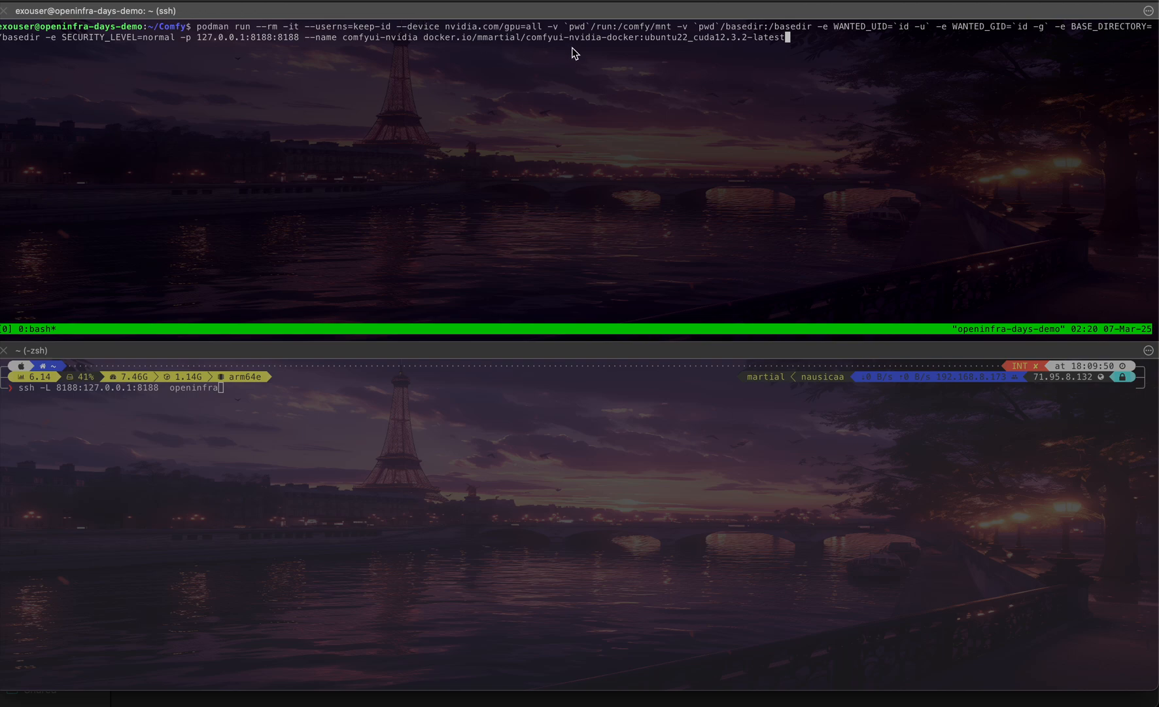
double_click(212, 26)
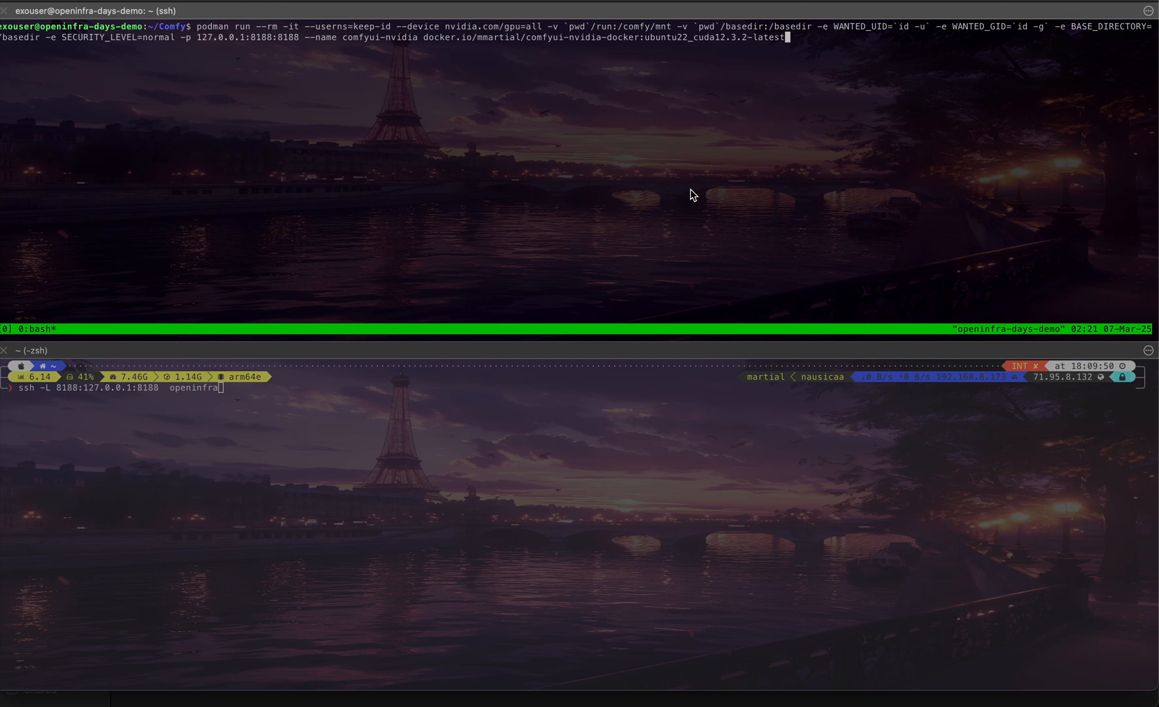
Step: Launch the ComfyUI podman container and follow its log until 'Starting server' on port 8188
key(Return)
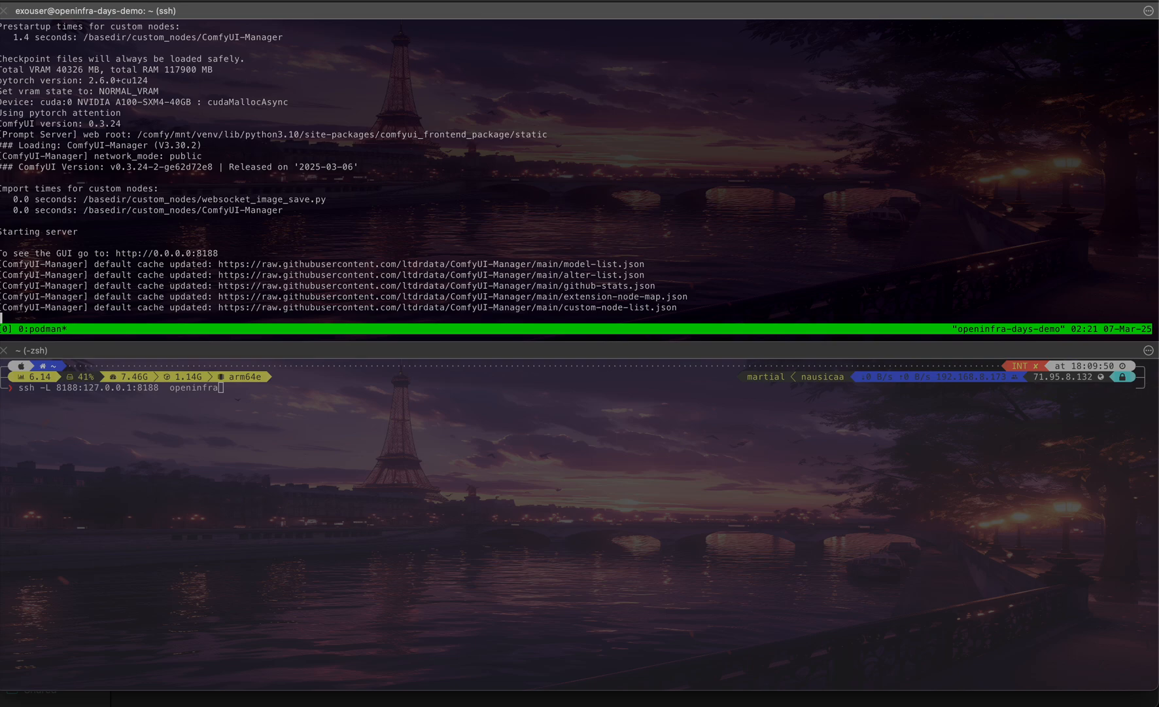
mouse_move(436, 81)
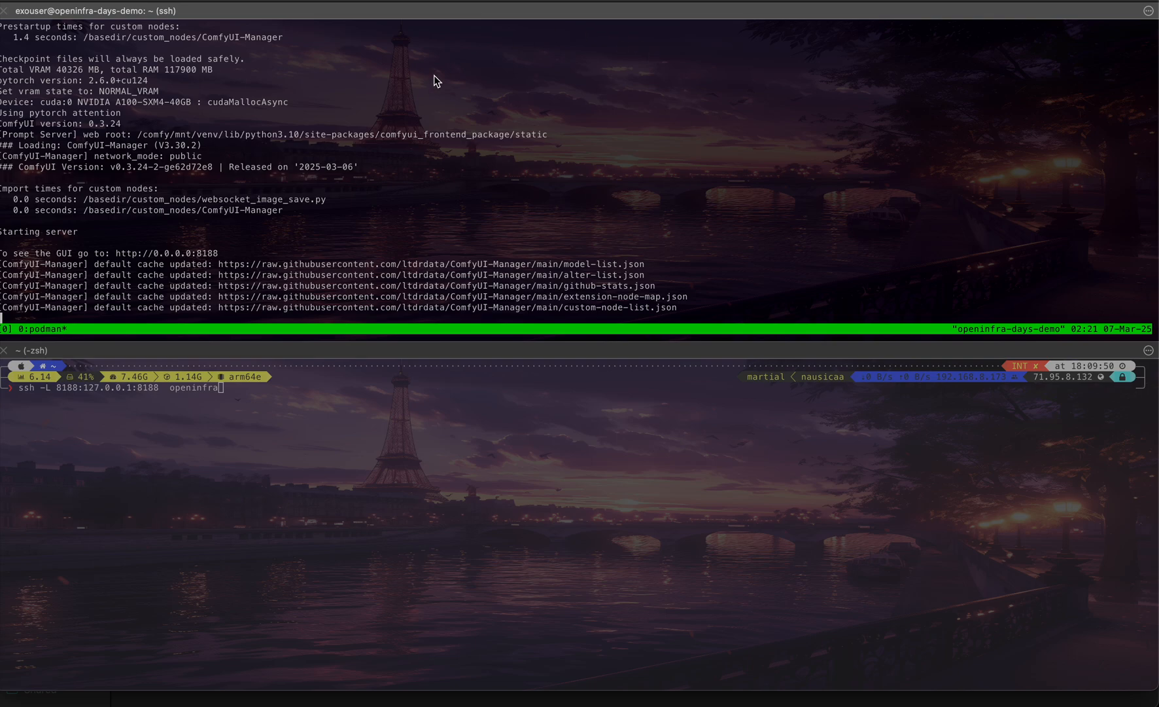
mouse_move(118, 260)
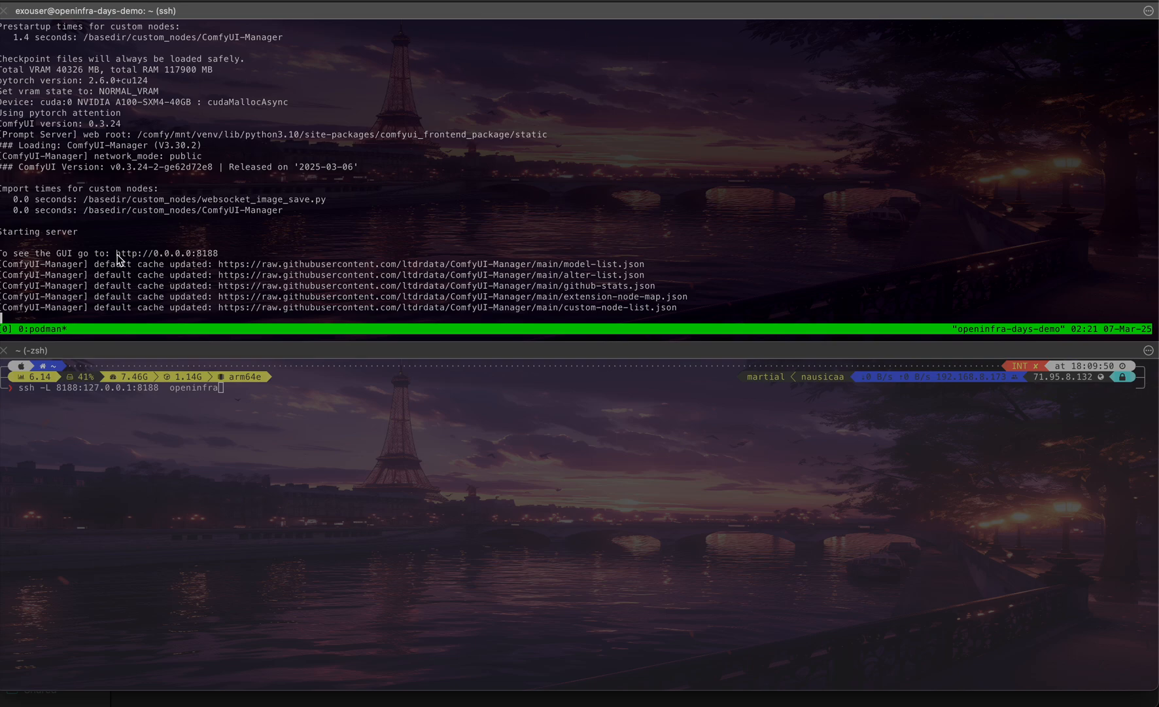
double_click(174, 252)
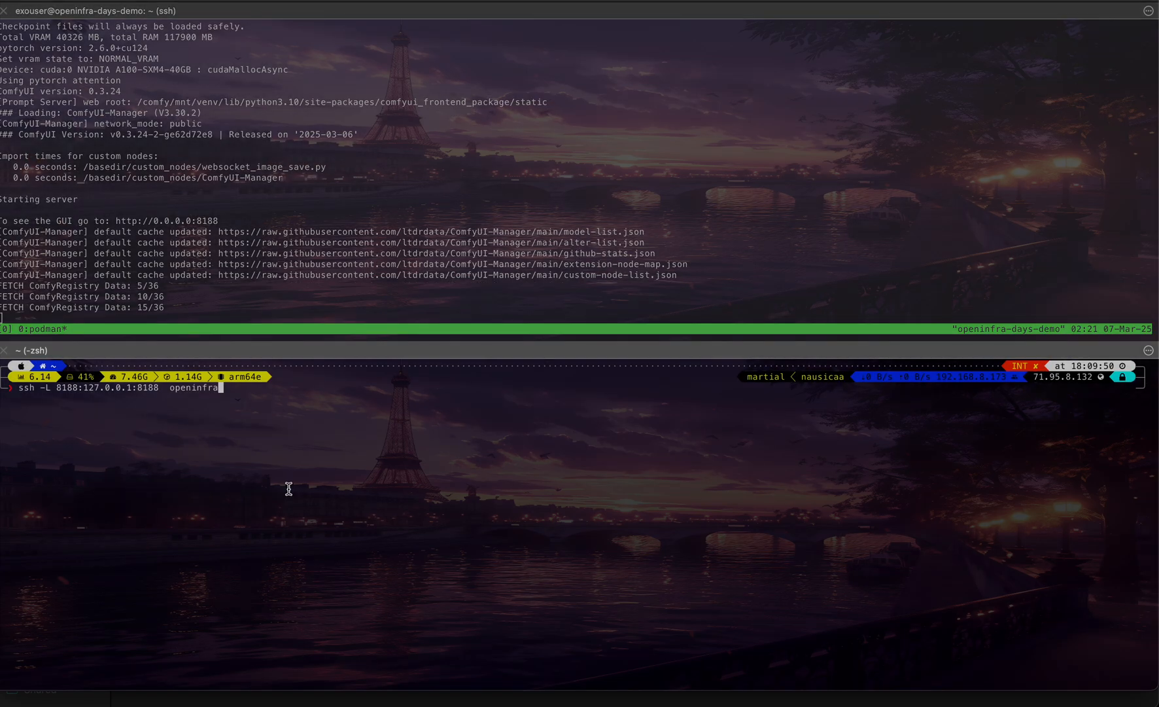
mouse_move(241, 490)
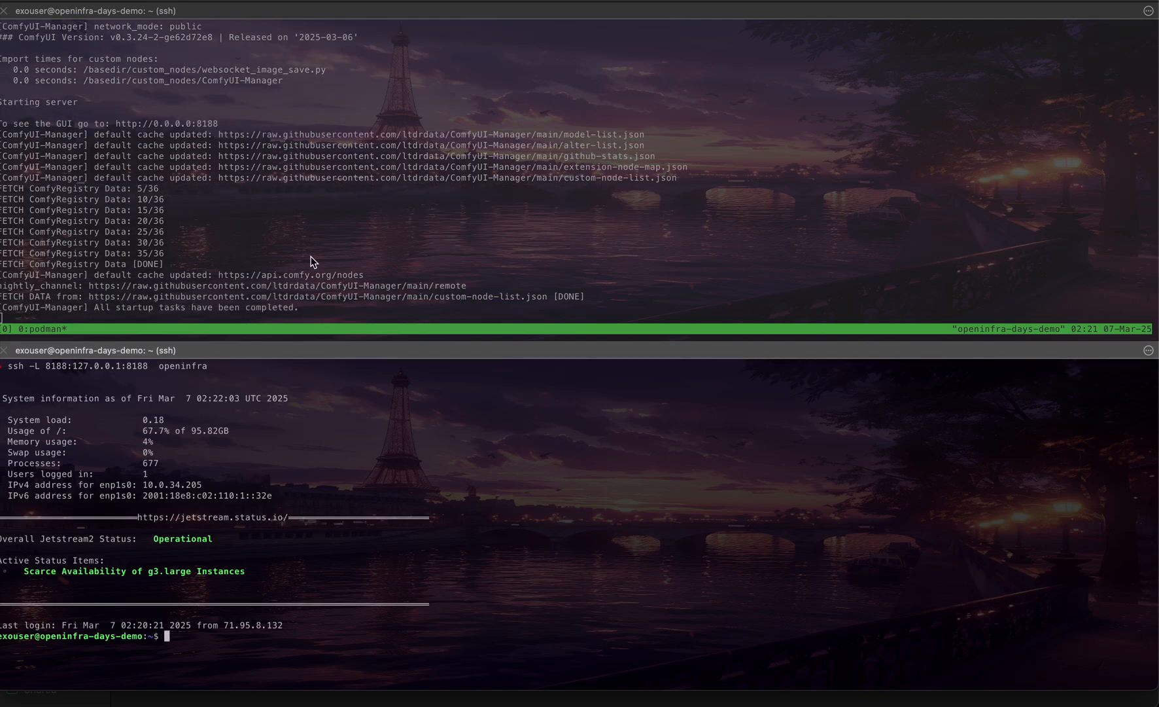
Step: Tunnel local port 8188 to the VM with ssh -L 8188:127.0.0.1:8188 openinfra
key(cmd+tab)
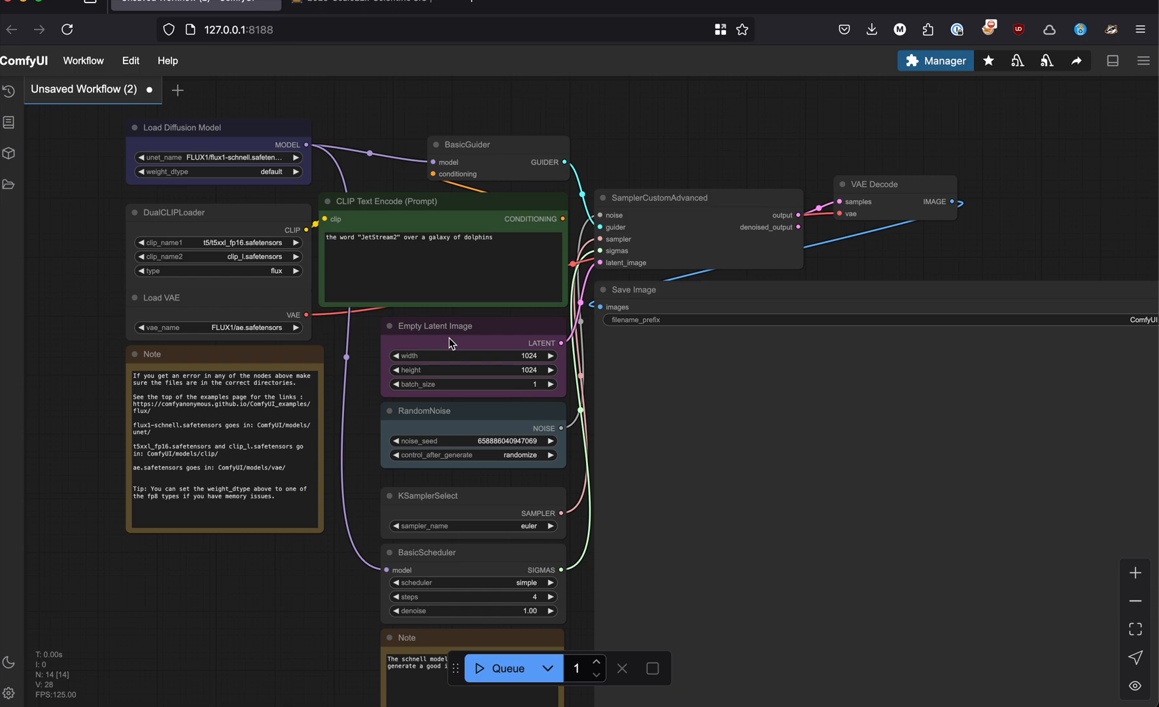
mouse_move(488, 425)
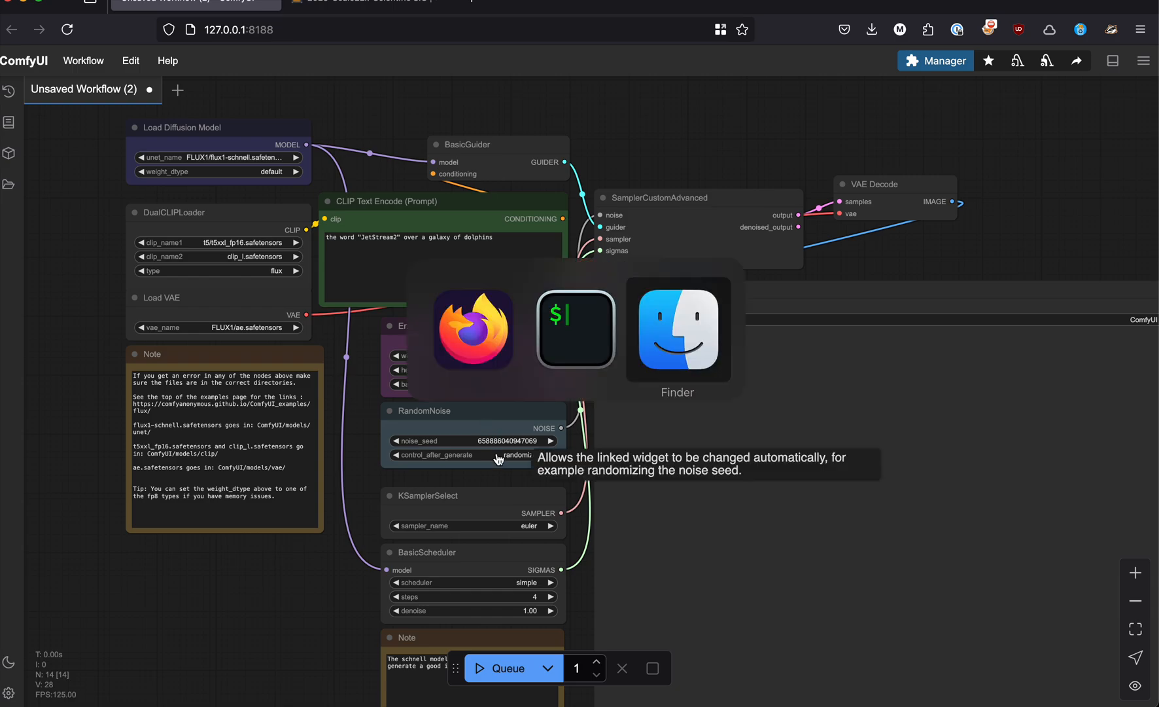
Step: Load ComfyUI_00014_.png from the OpenInfra folder into ComfyUI to restore its workflow
click(677, 329)
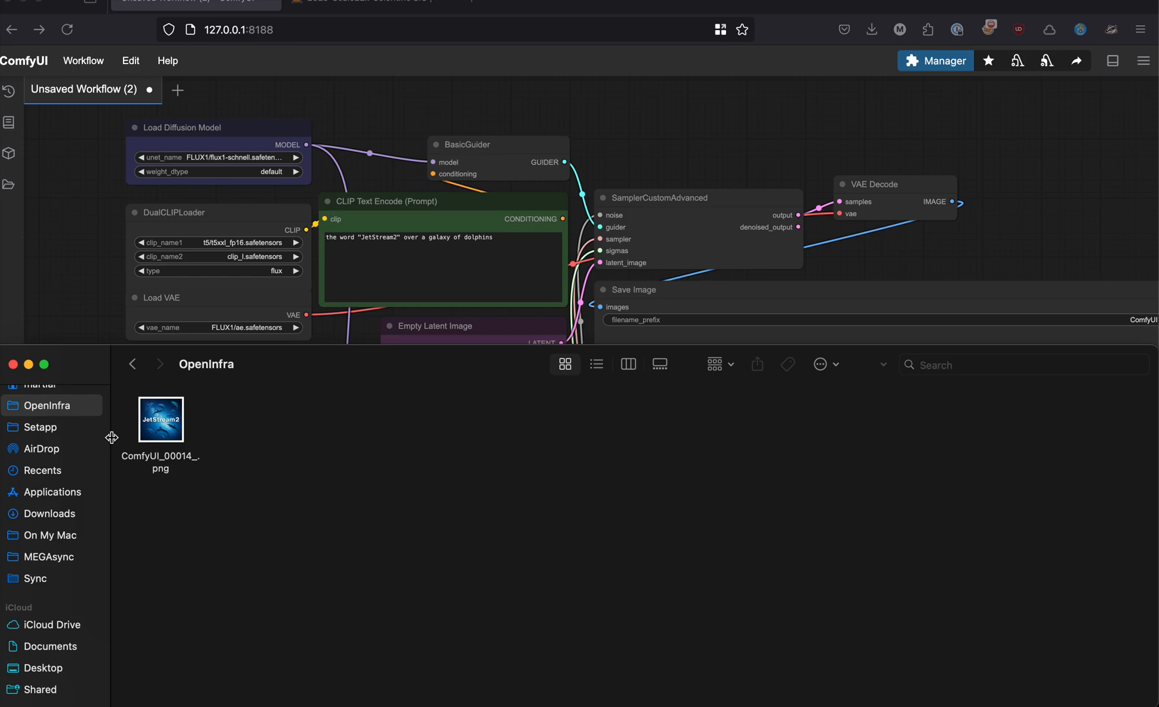
click(161, 420)
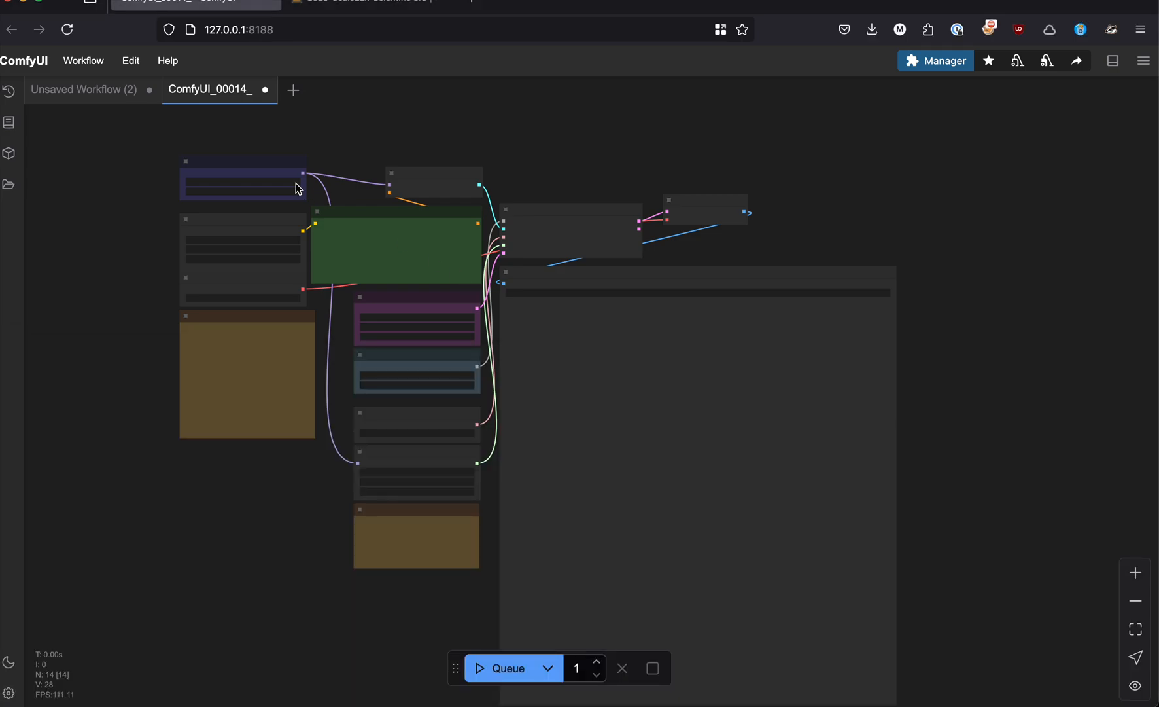
mouse_move(348, 364)
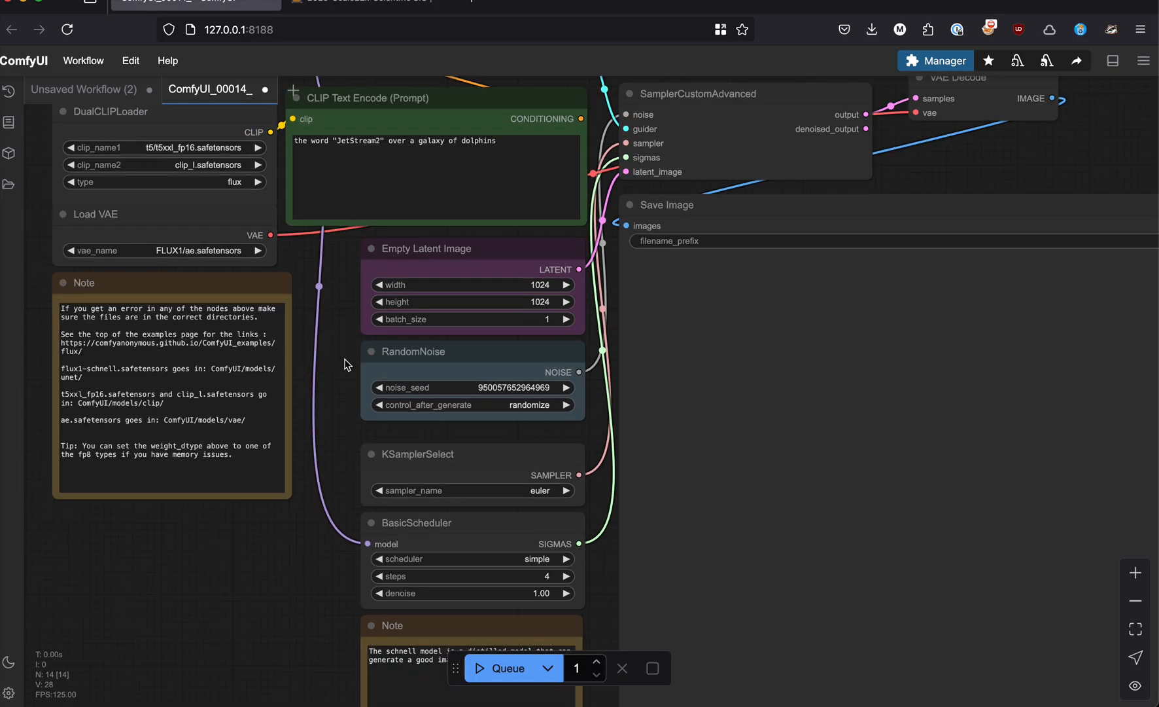
mouse_move(597, 517)
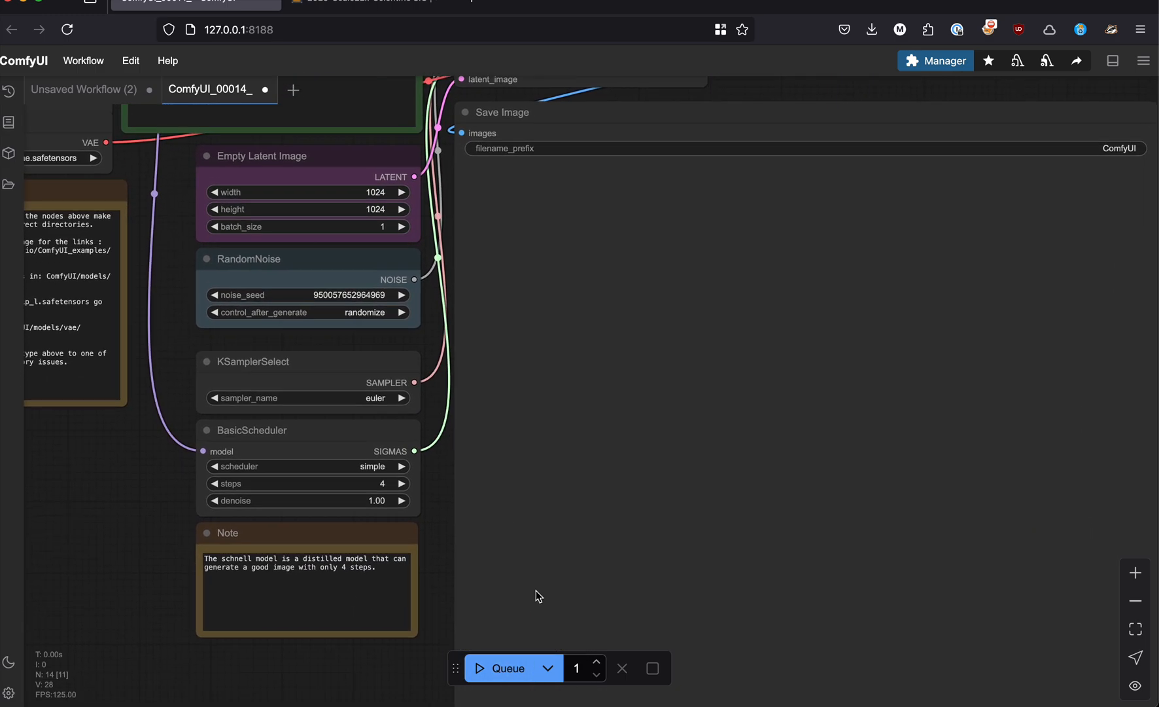
Step: Queue the restored workflow to render 'JetStream2' over a galaxy of dolphins
click(507, 668)
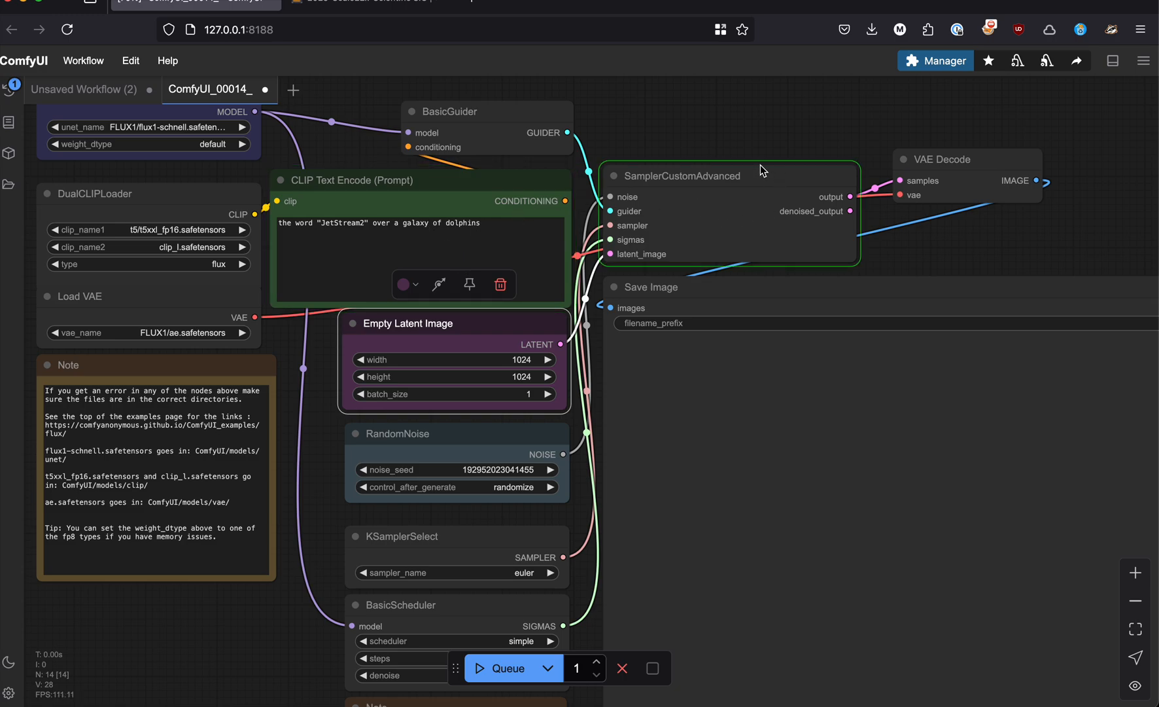
mouse_move(758, 217)
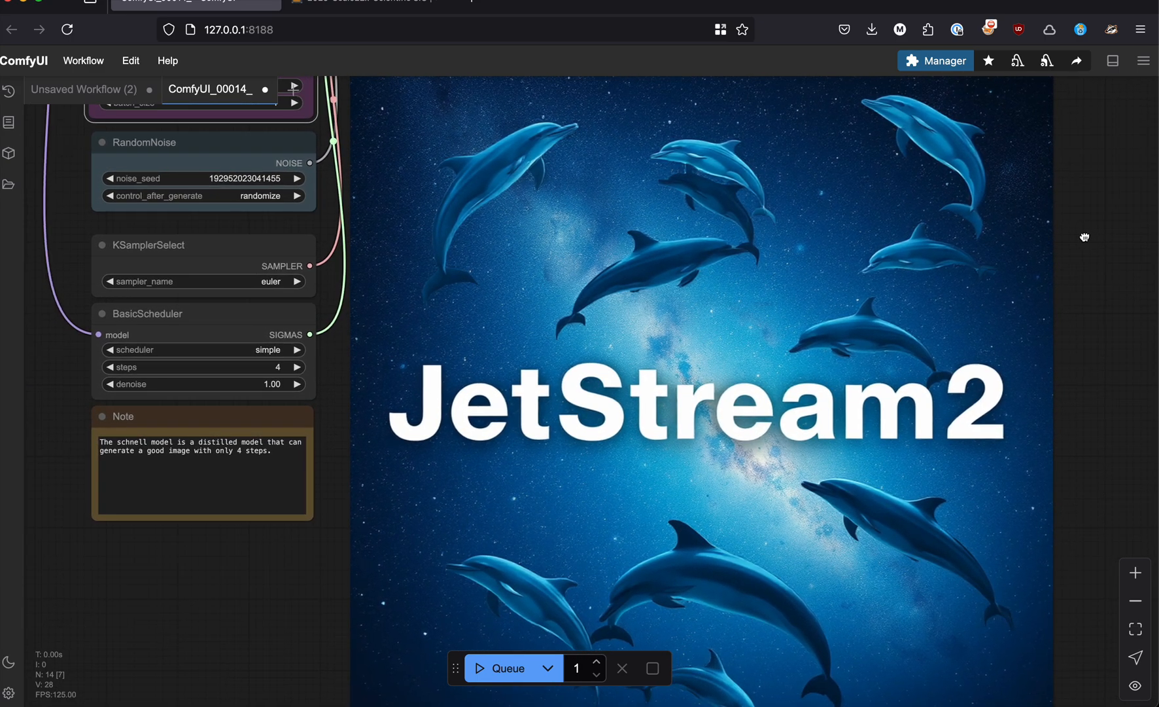
mouse_move(166, 189)
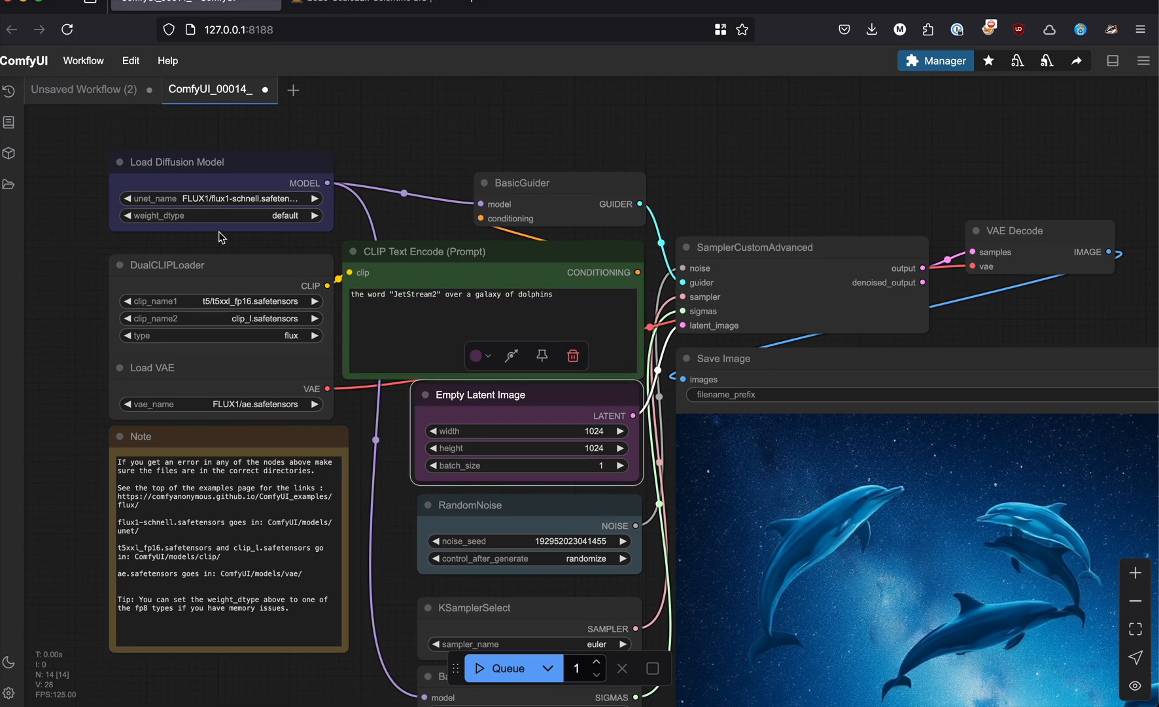
mouse_move(289, 210)
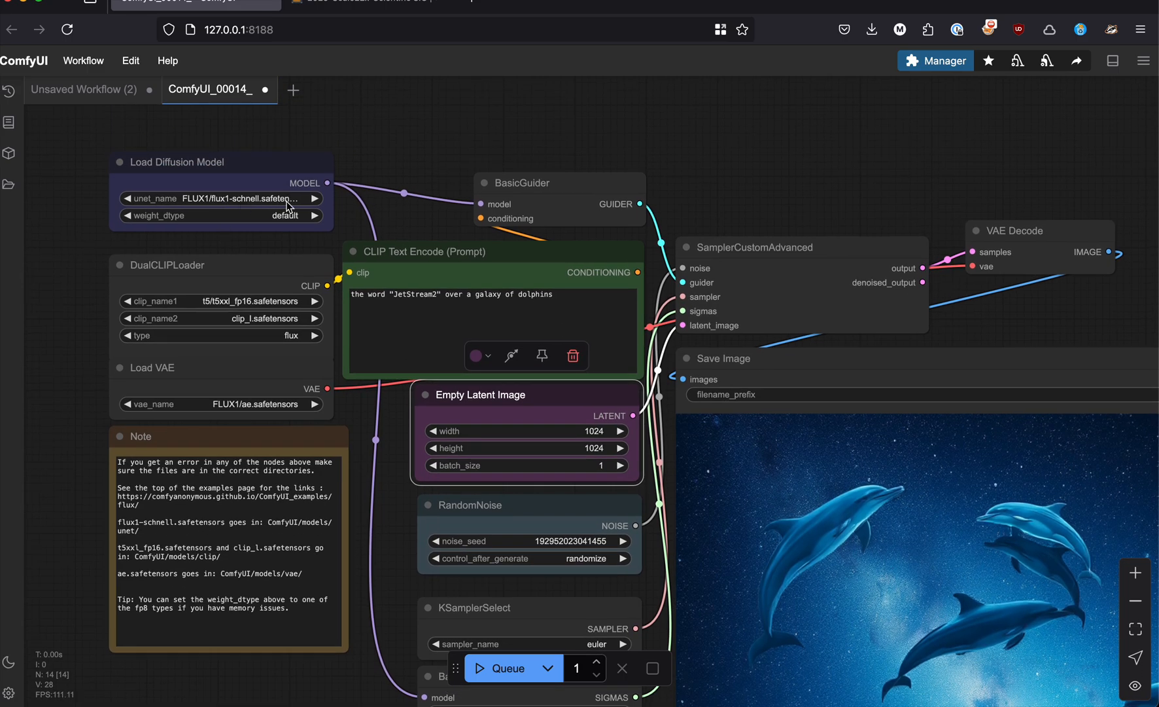
mouse_move(723, 199)
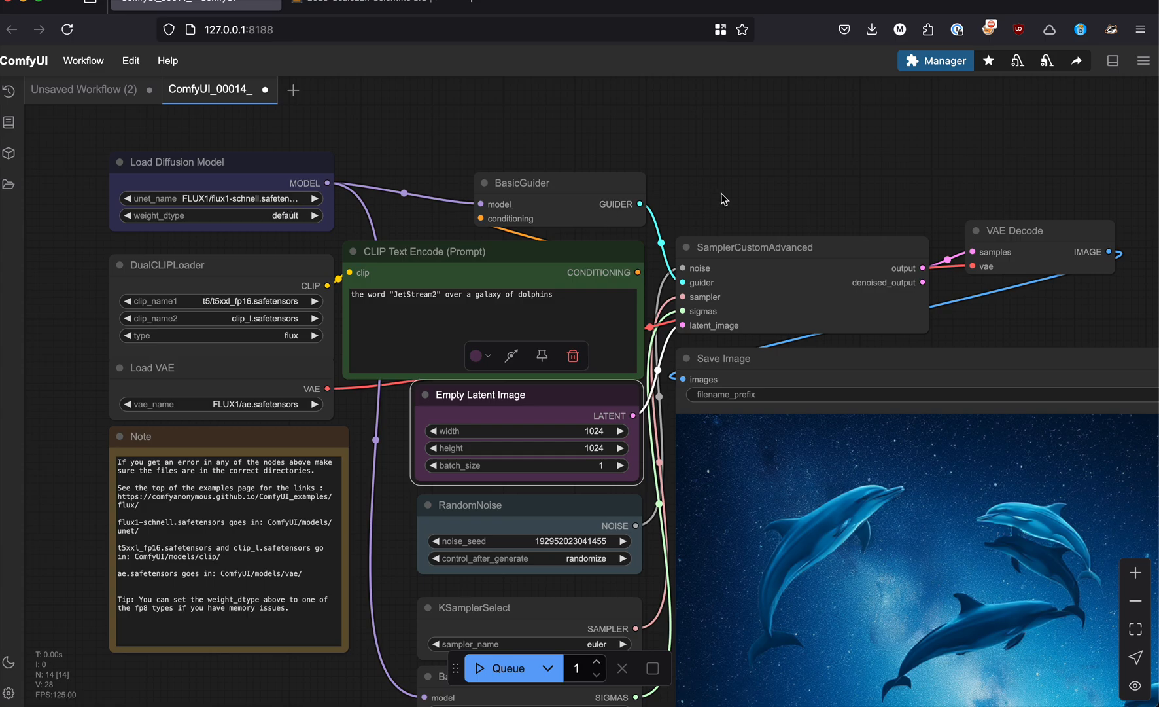
scroll(down, 3)
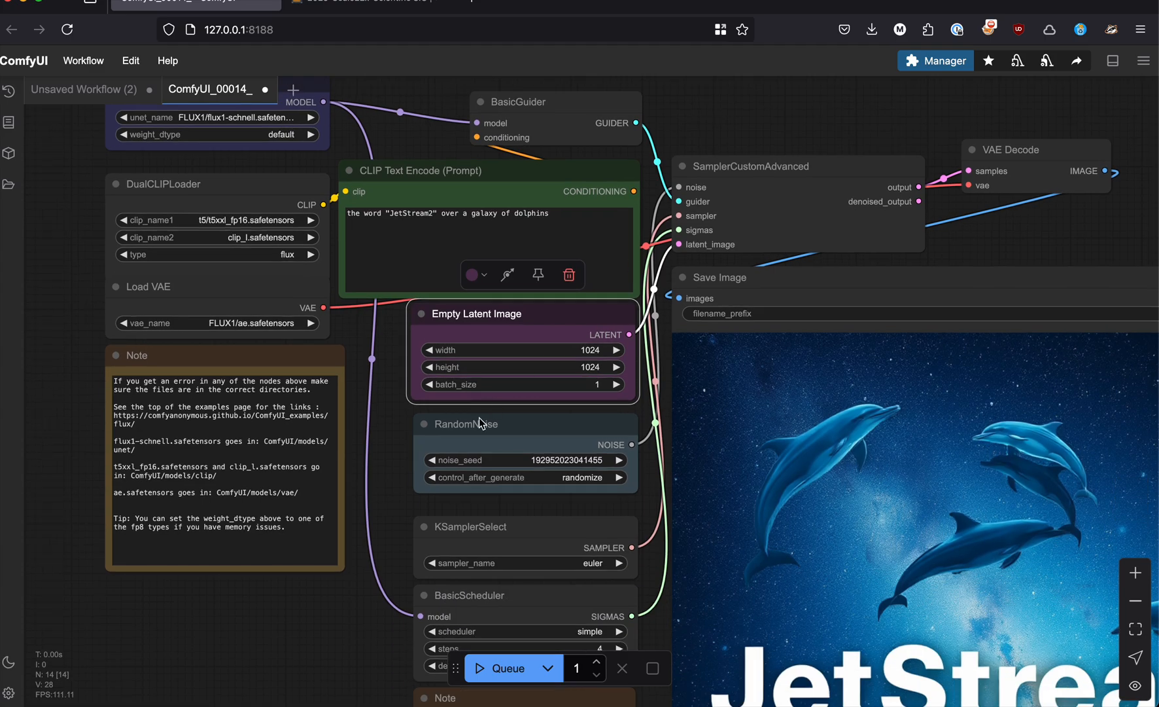